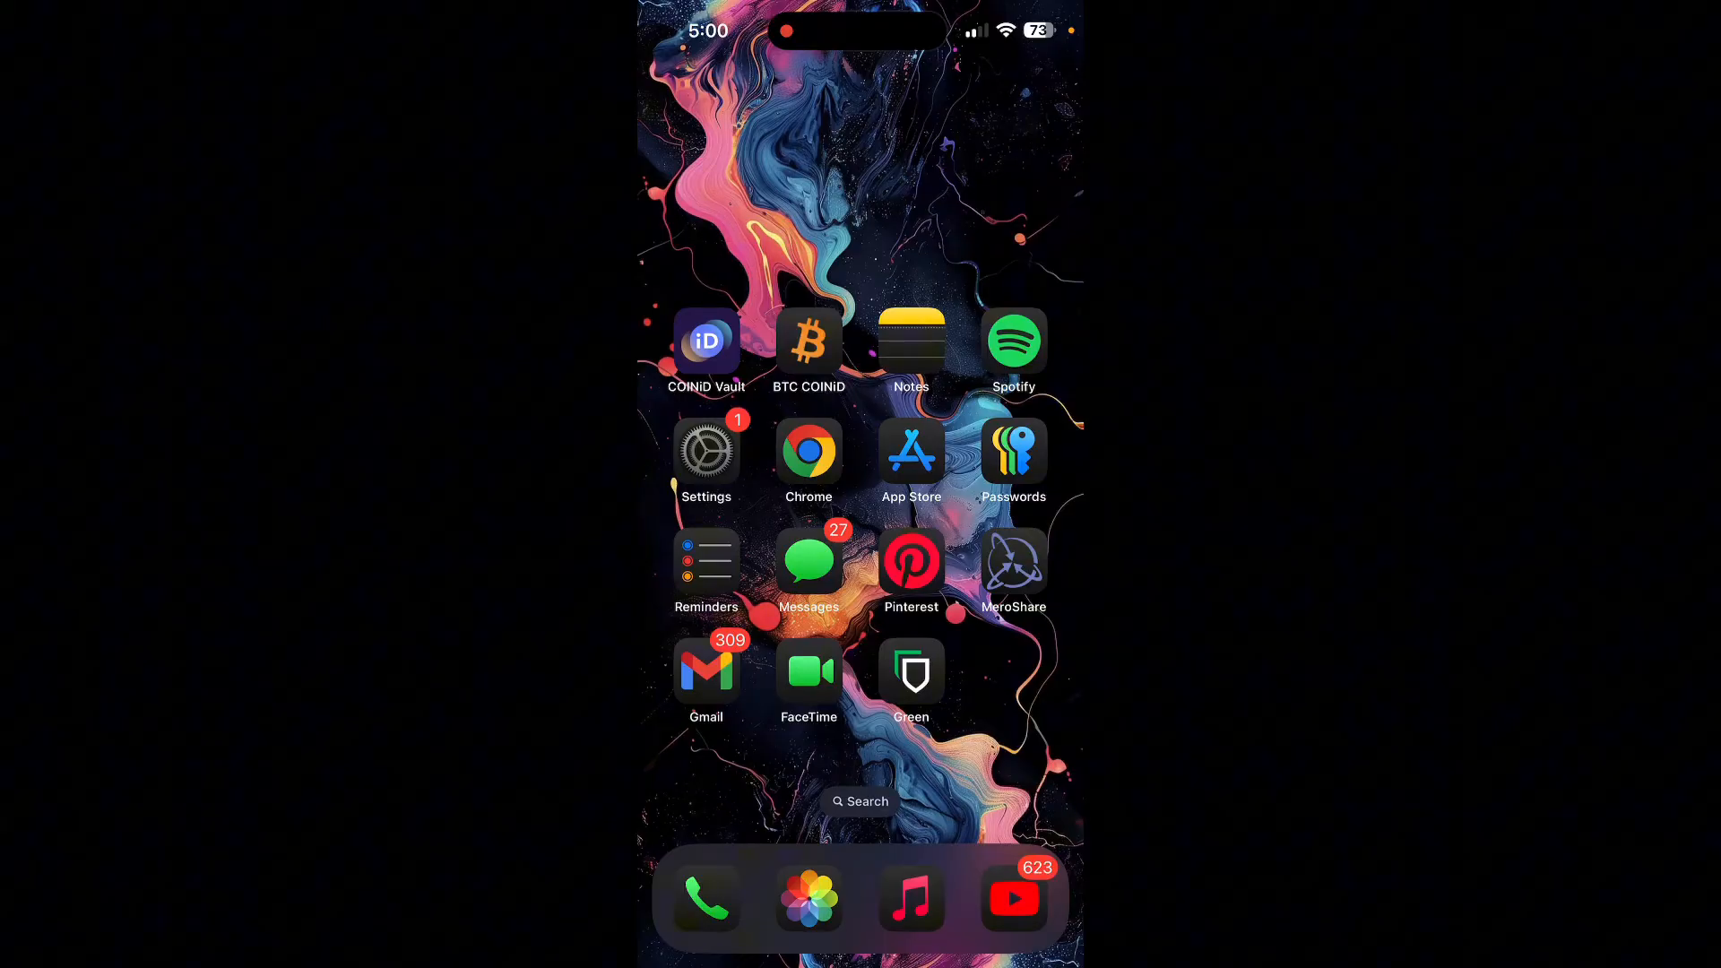
# Launch Blockstream Green from the iPhone home screen to see the wallet list.
pyautogui.click(910, 672)
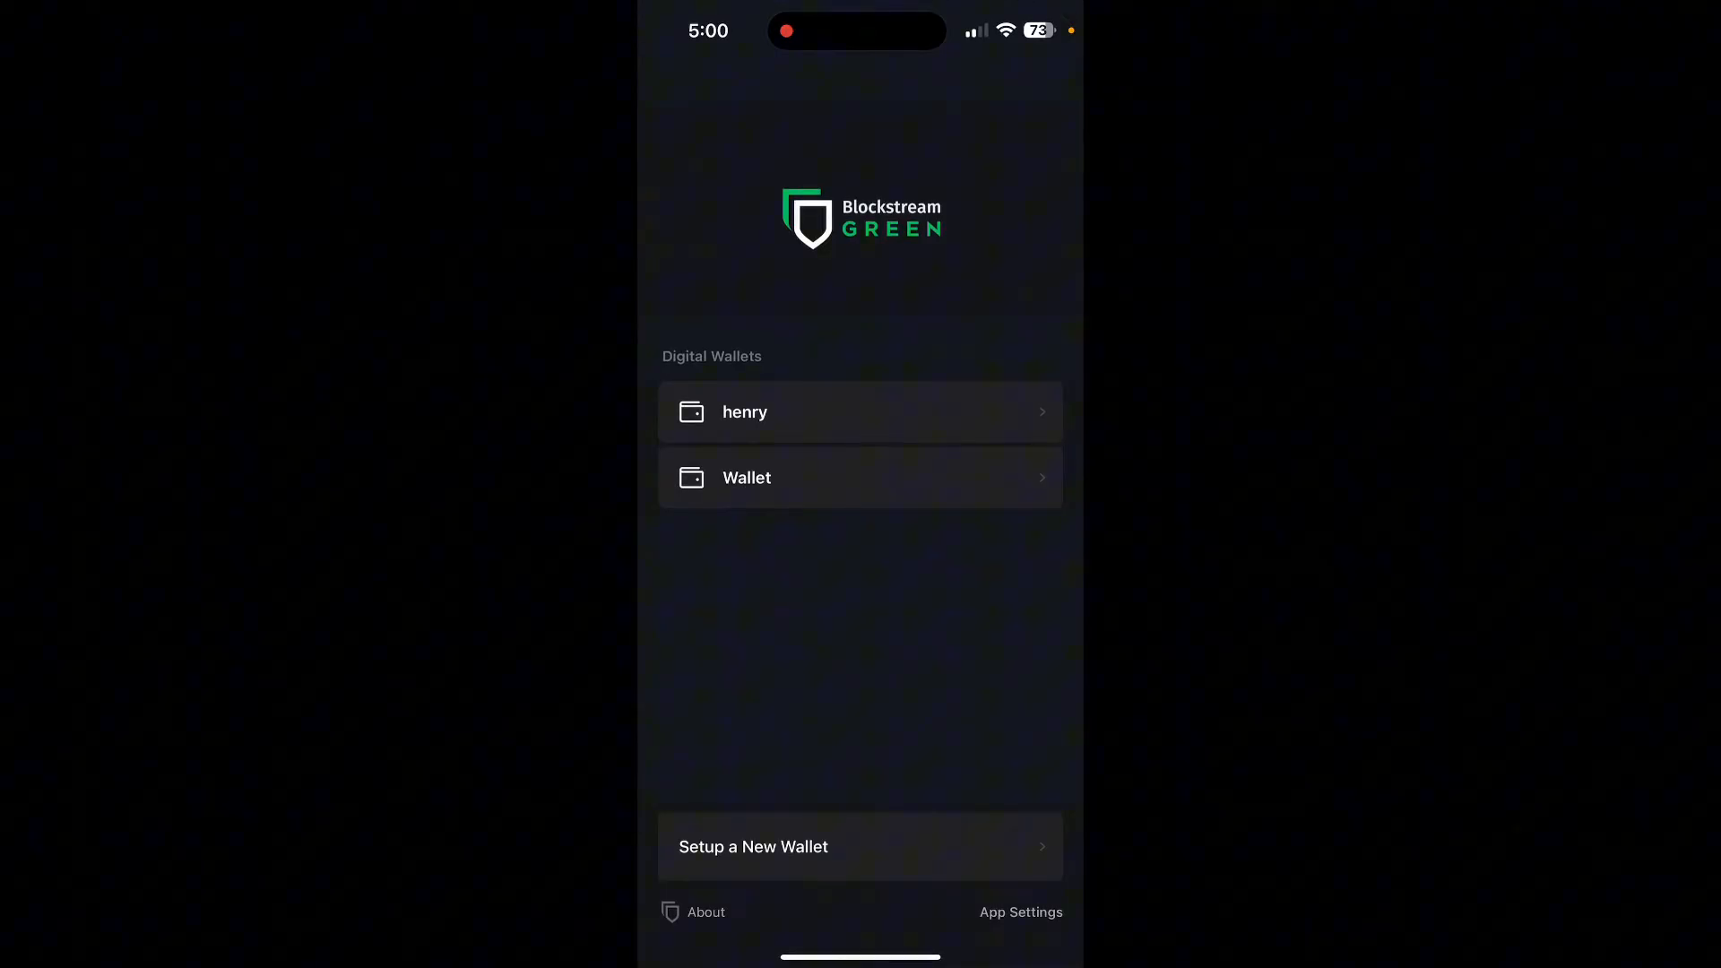
# Open the wallet named 'Wallet' from the Digital Wallets list.
pyautogui.click(860, 411)
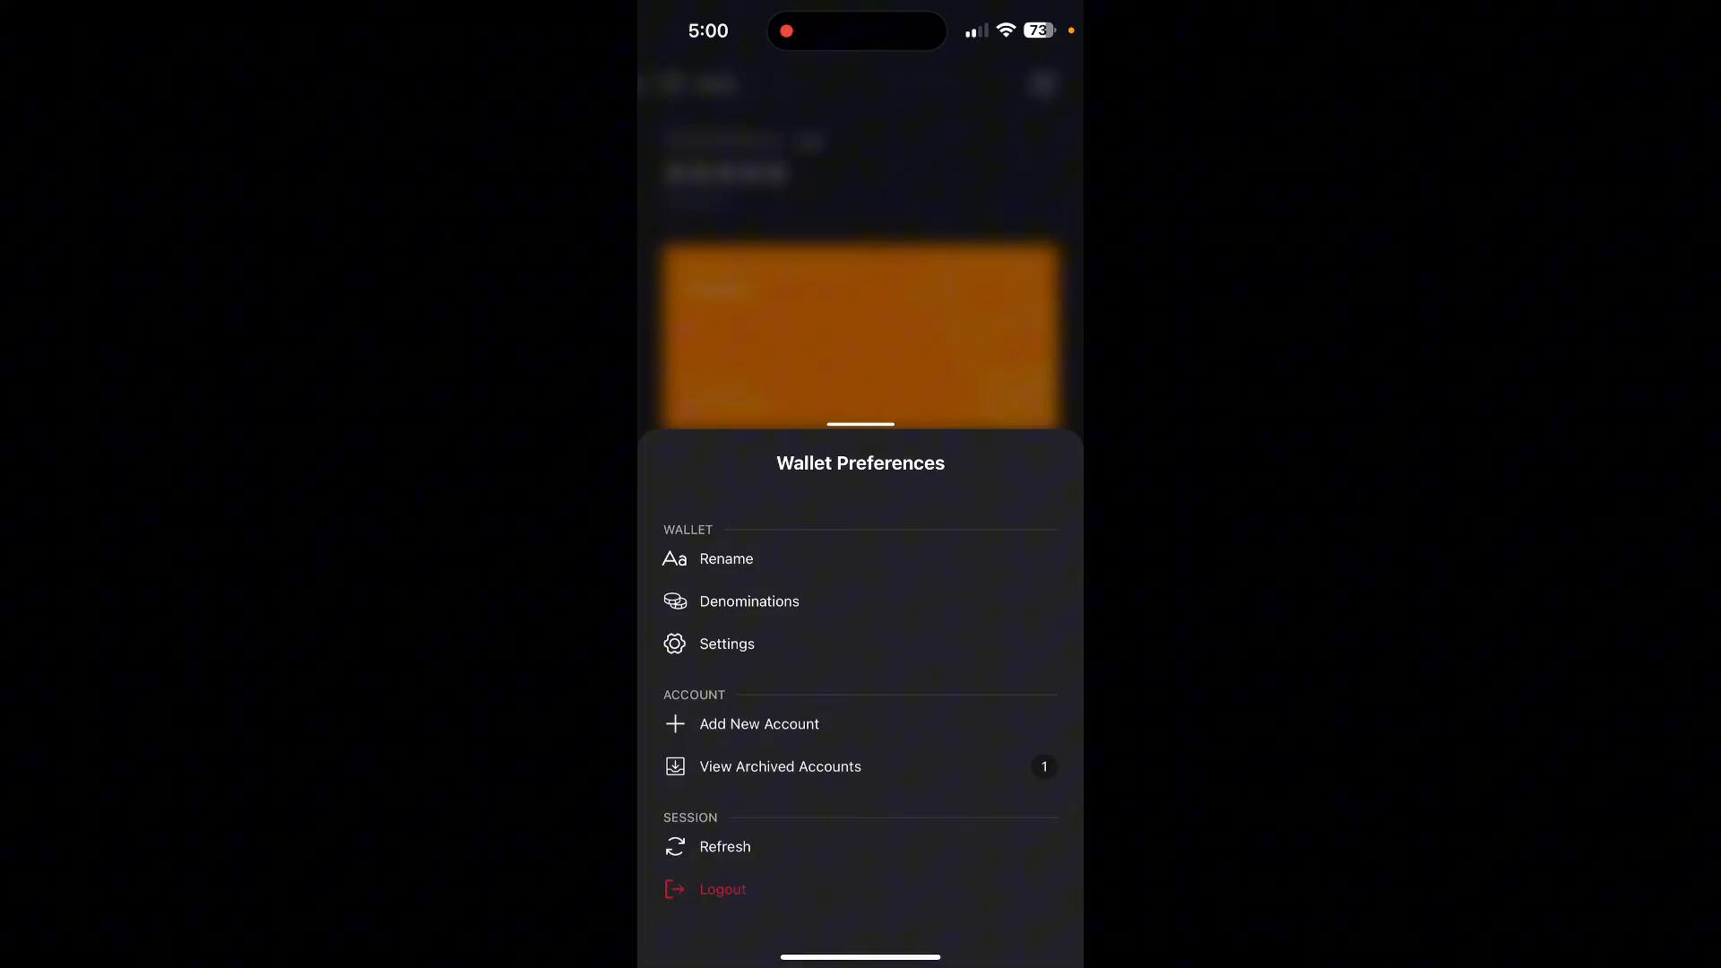
# Choose Add New Account from Wallet Preferences.
pyautogui.click(759, 723)
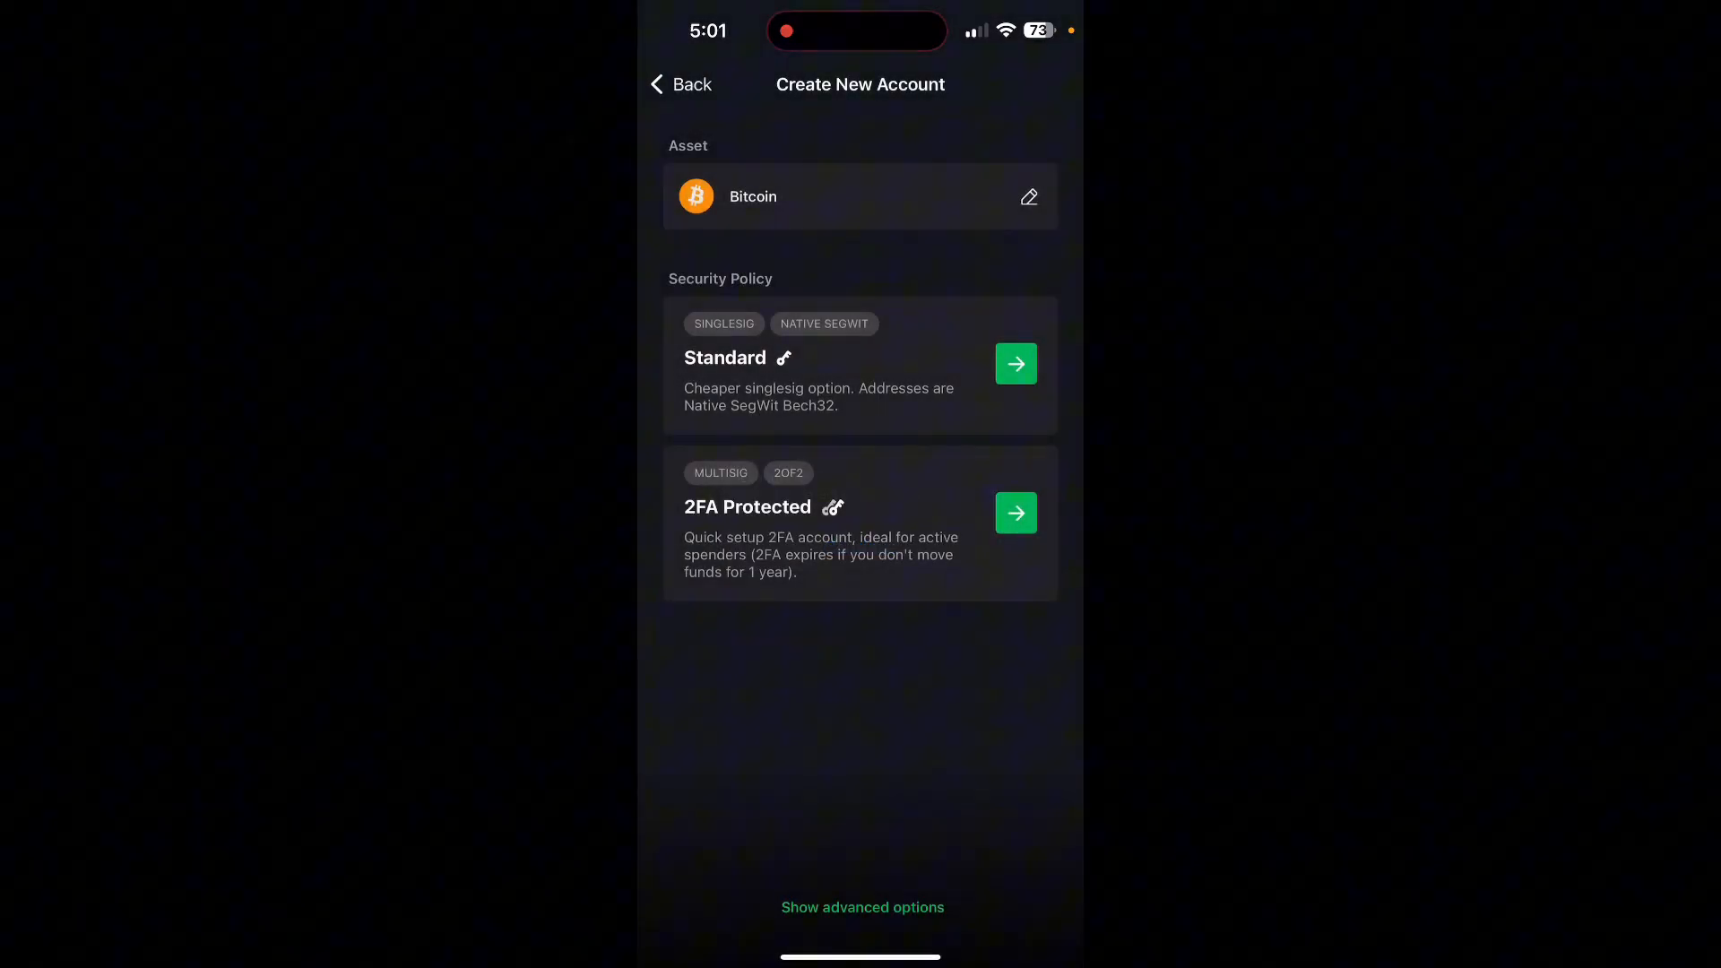
# Create a 2FA Protected Bitcoin account and open its account card.
pyautogui.click(1016, 363)
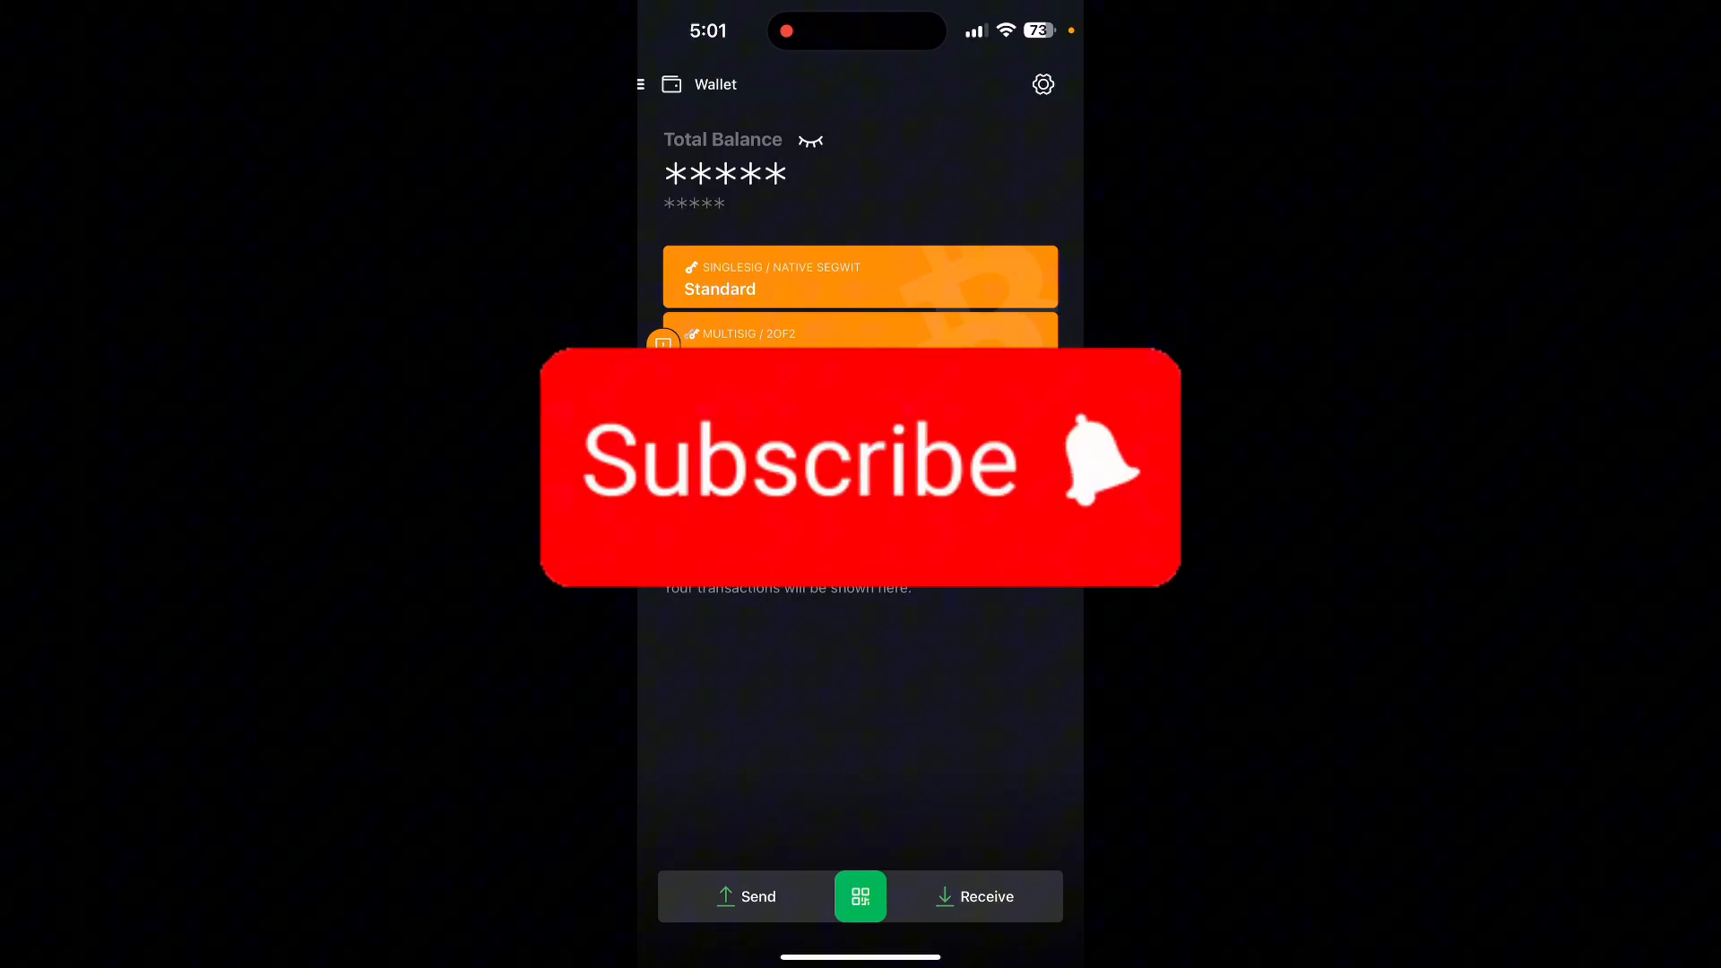
pyautogui.click(860, 334)
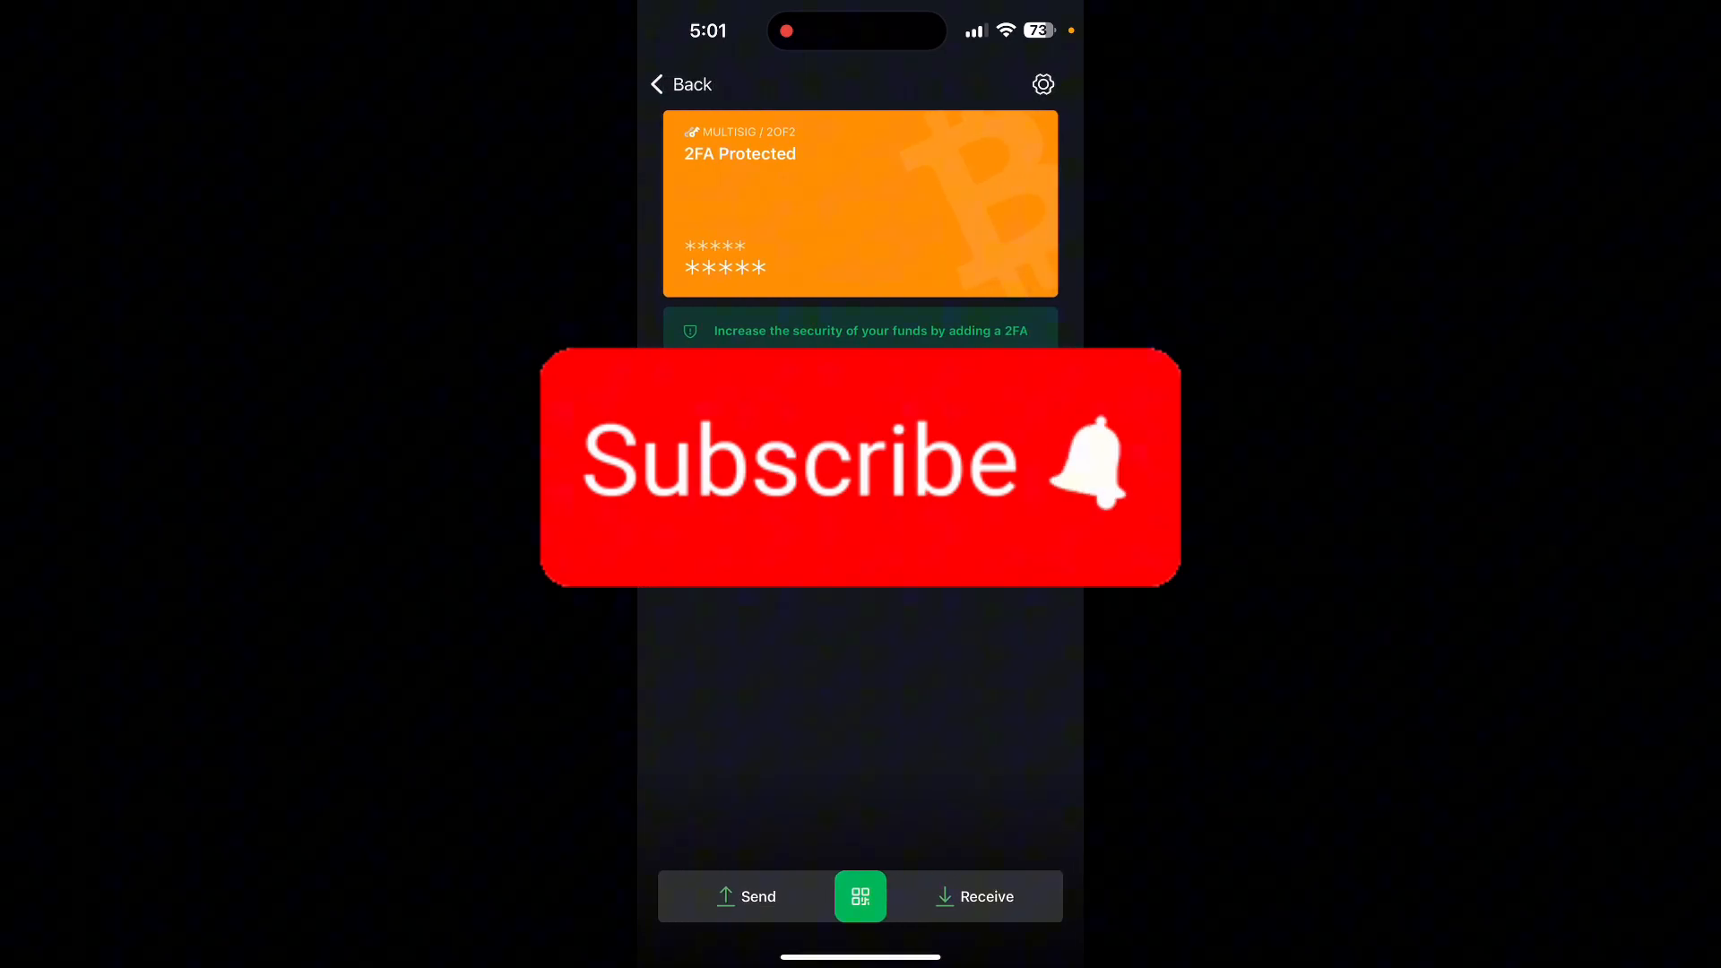